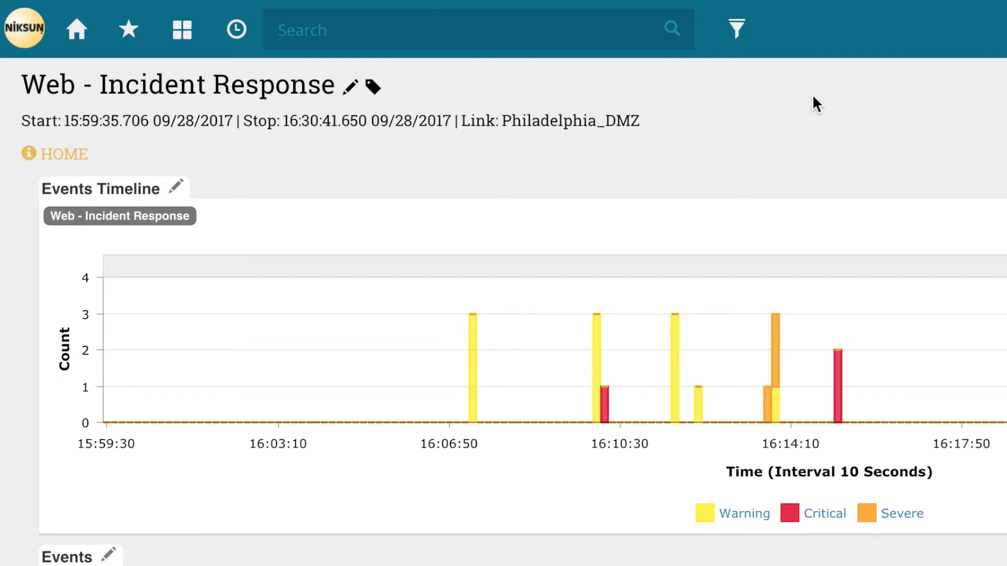
mouse_move(827, 150)
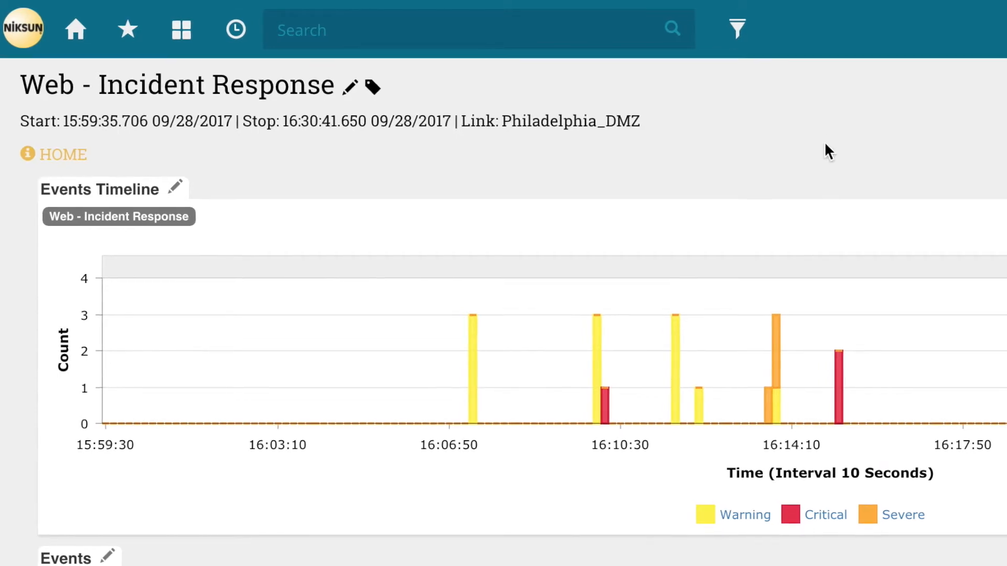
mouse_move(782, 292)
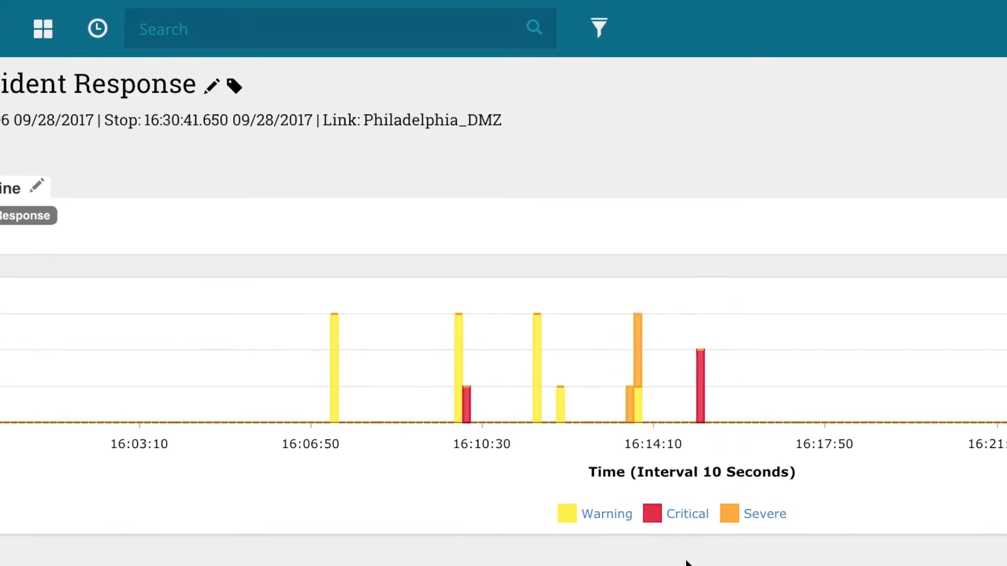
Scroll down to the Events list showing the MyStatement.pdf file extension mismatch alerts
scroll("down", 3)
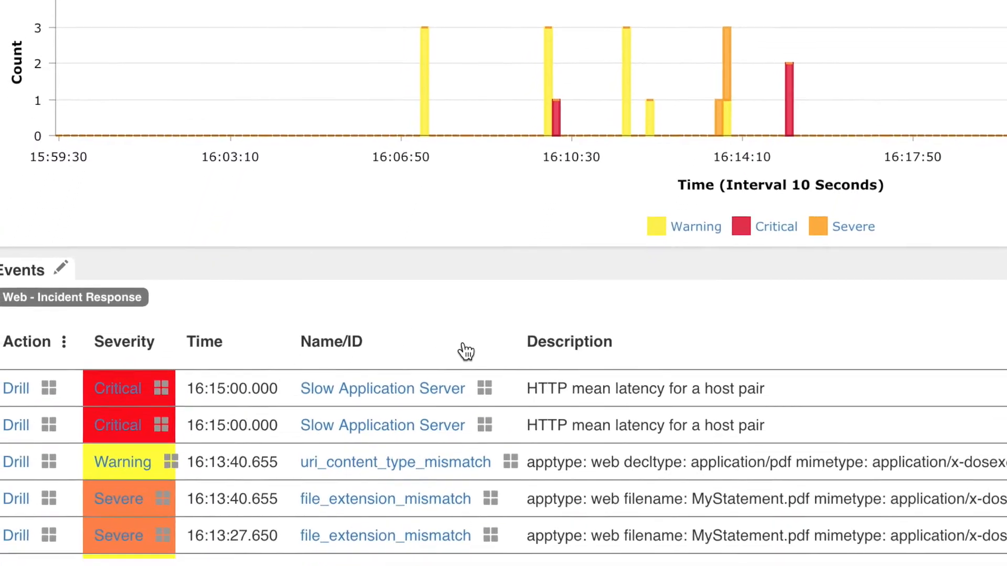
scroll("down", 3)
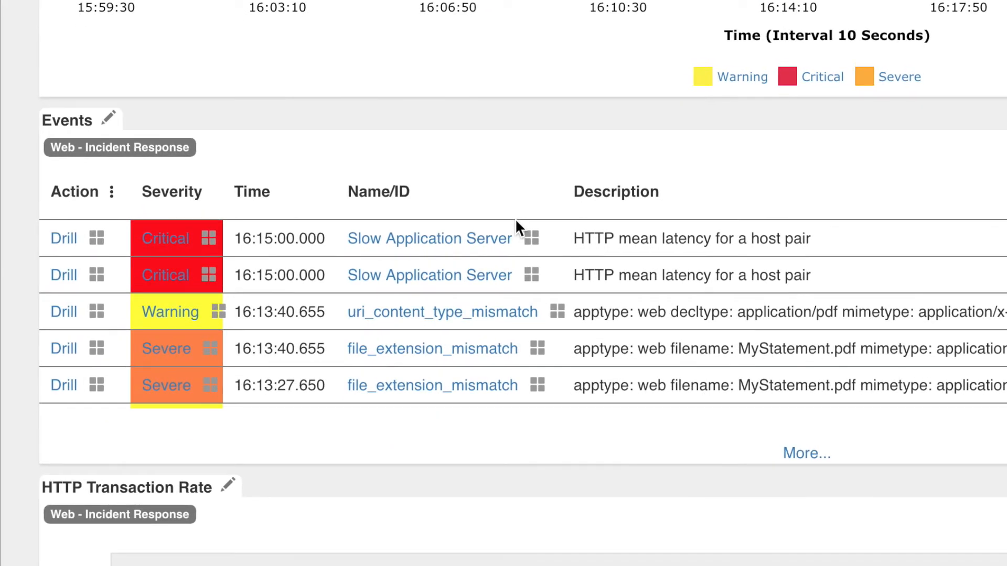
mouse_move(538, 285)
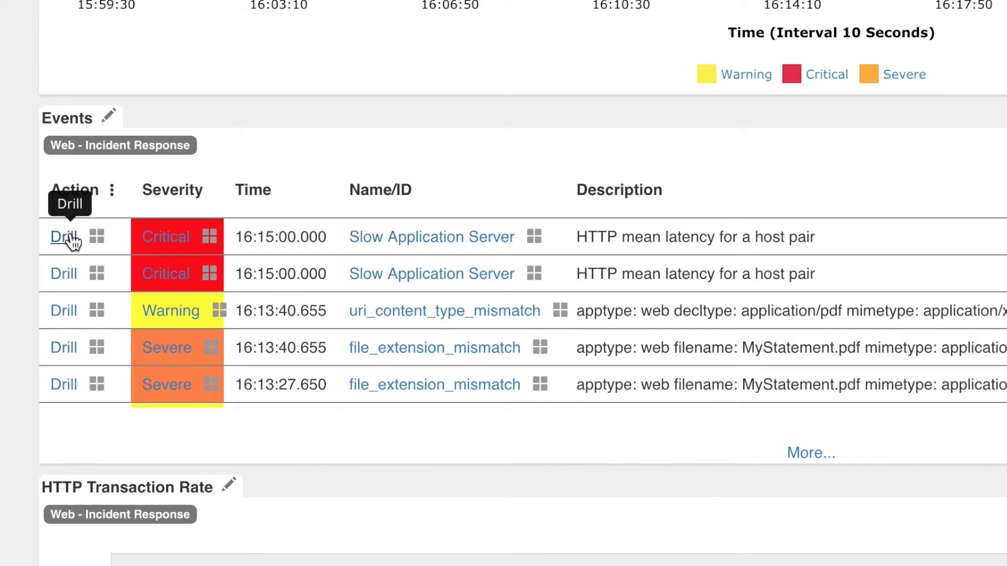
Drill into the first Slow Application Server event and sort web sessions by transaction latency, longest first
left_click(62, 238)
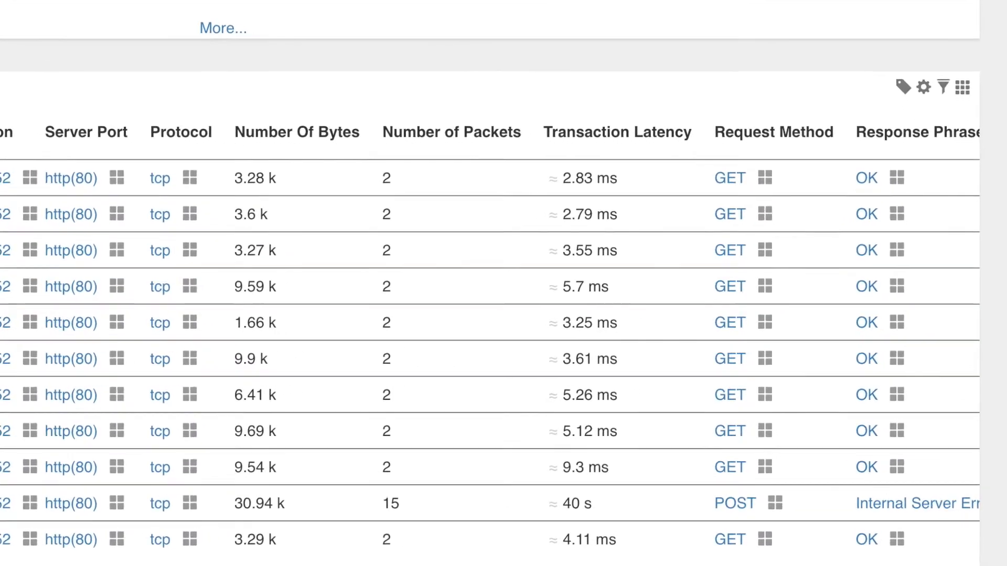
left_click(530, 102)
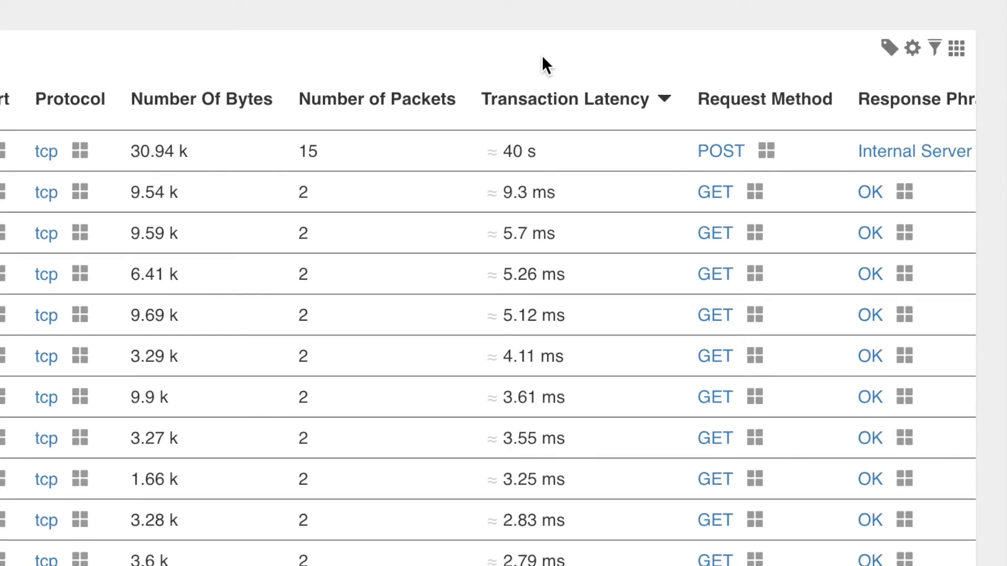
mouse_move(552, 148)
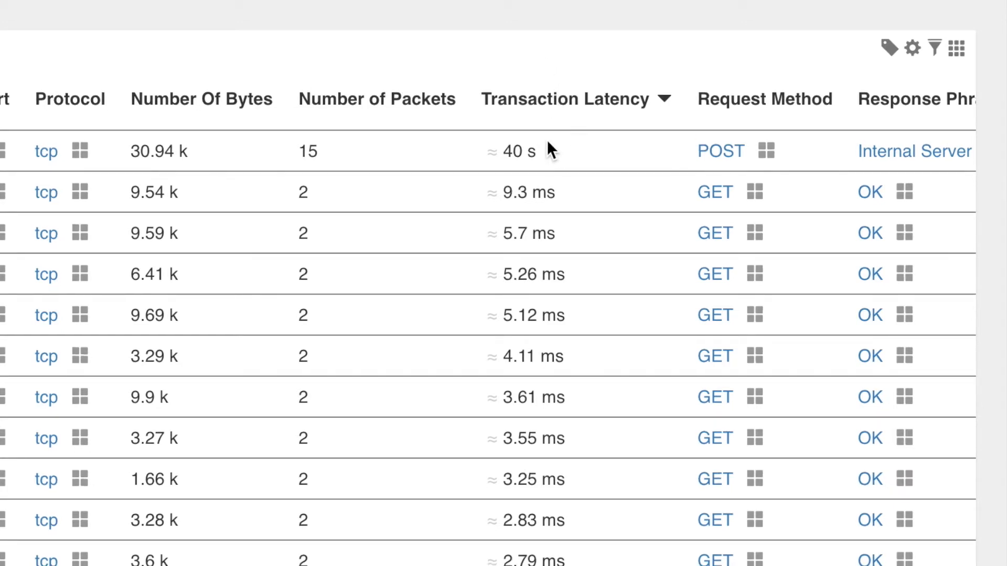
mouse_move(557, 155)
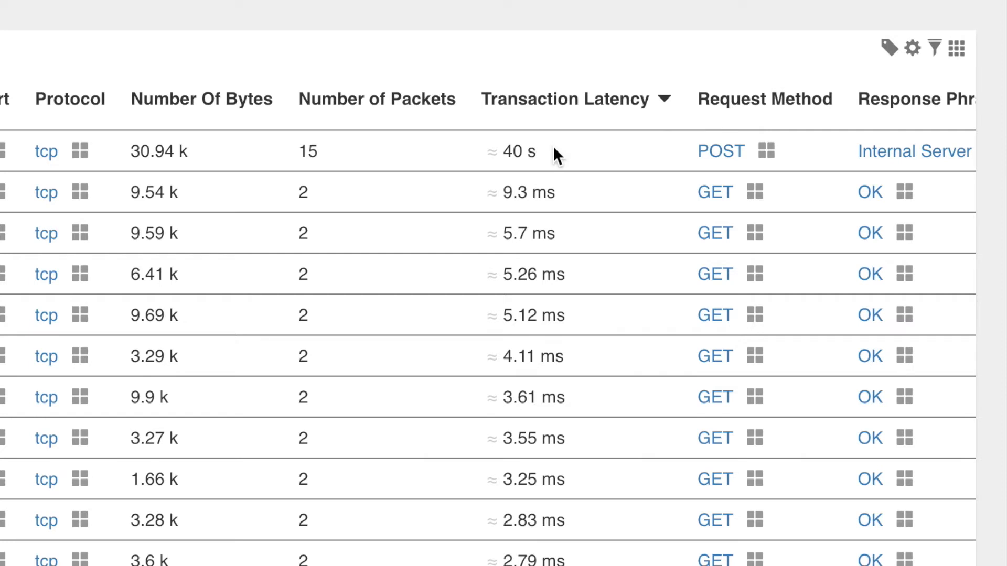
mouse_move(596, 150)
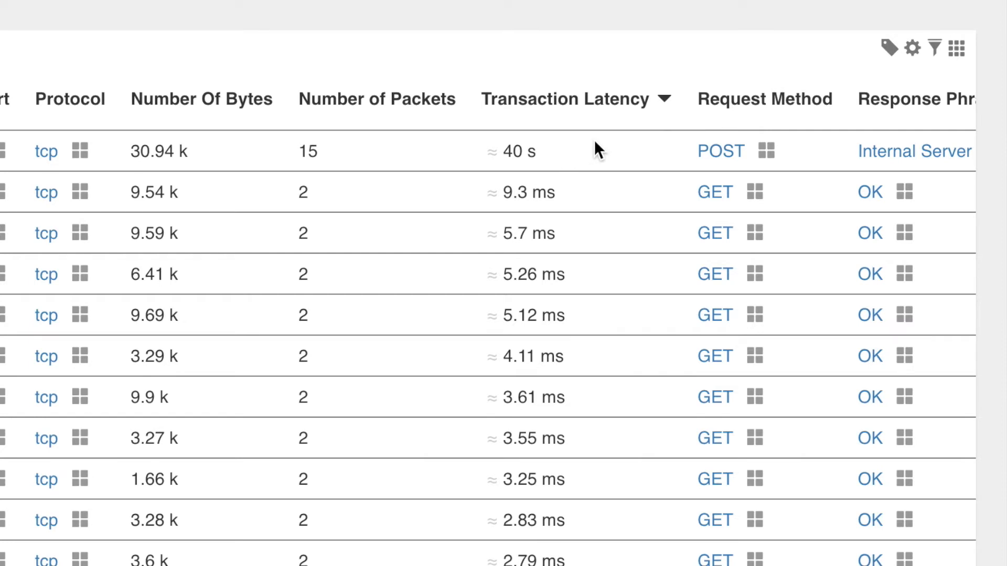
mouse_move(678, 160)
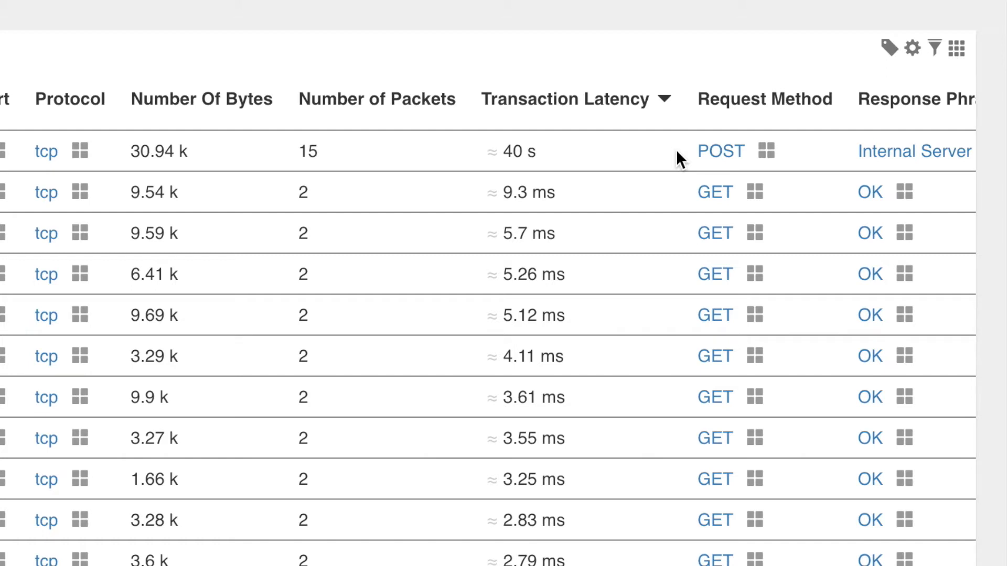
mouse_move(684, 153)
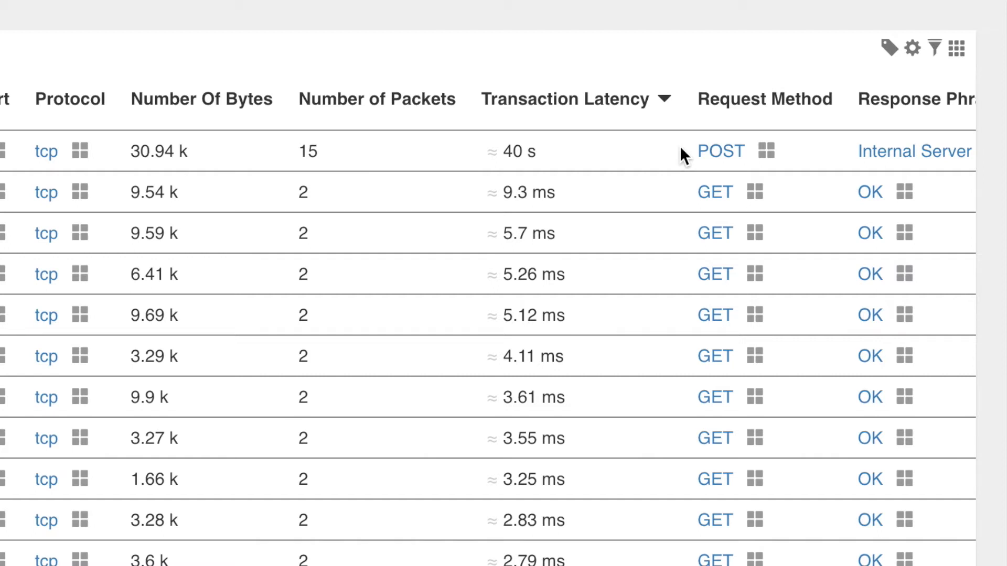
scroll("left", 3)
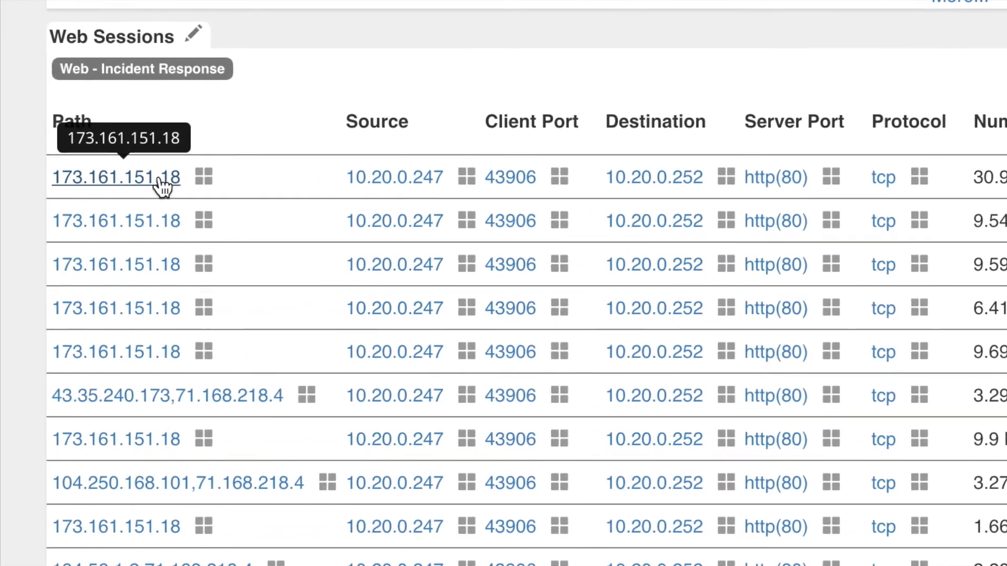
Show sessions for 173.161.151.18 and scroll to the POST main.jsp uploading MyStatement.pdf
left_click(115, 177)
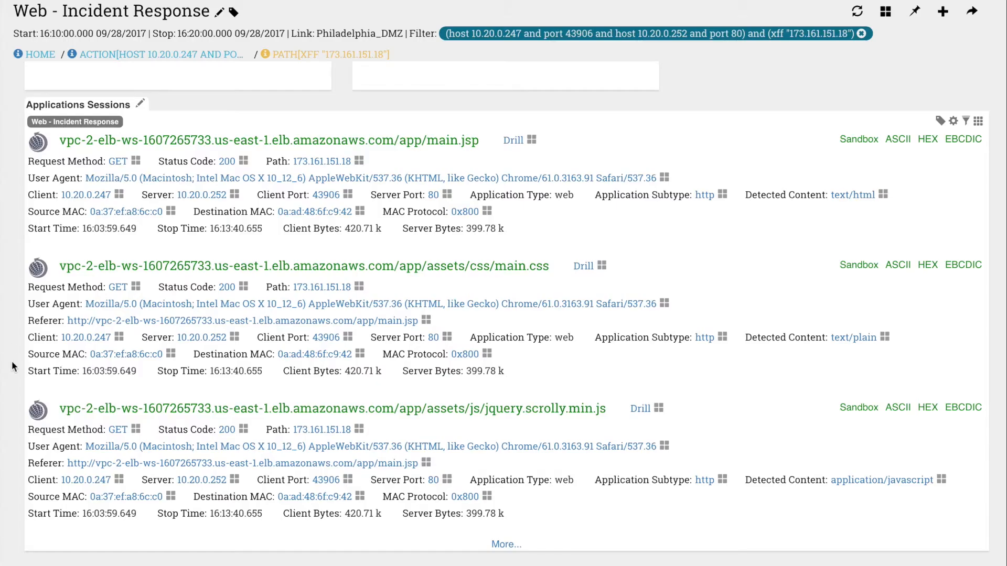
mouse_move(286, 553)
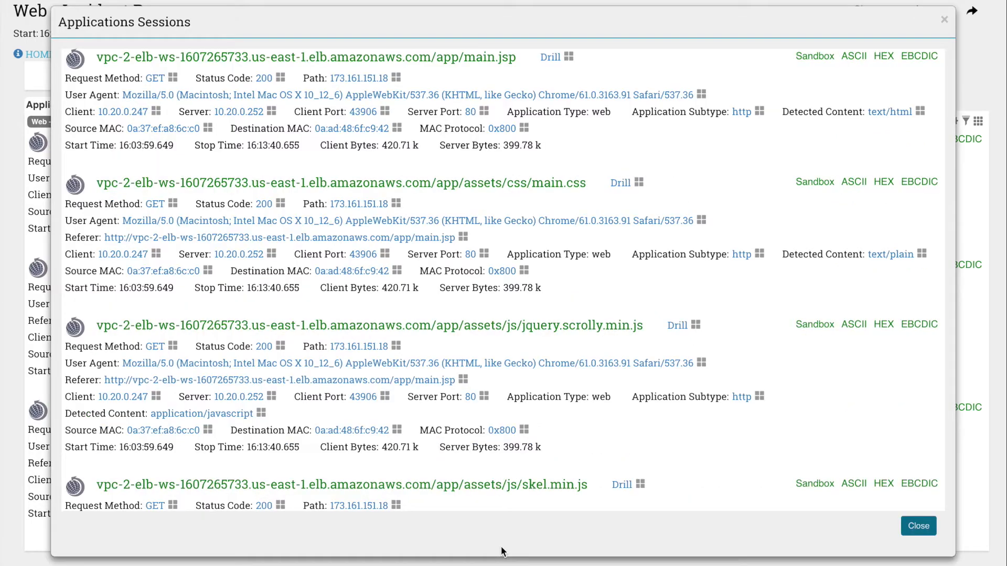
scroll("down", 3)
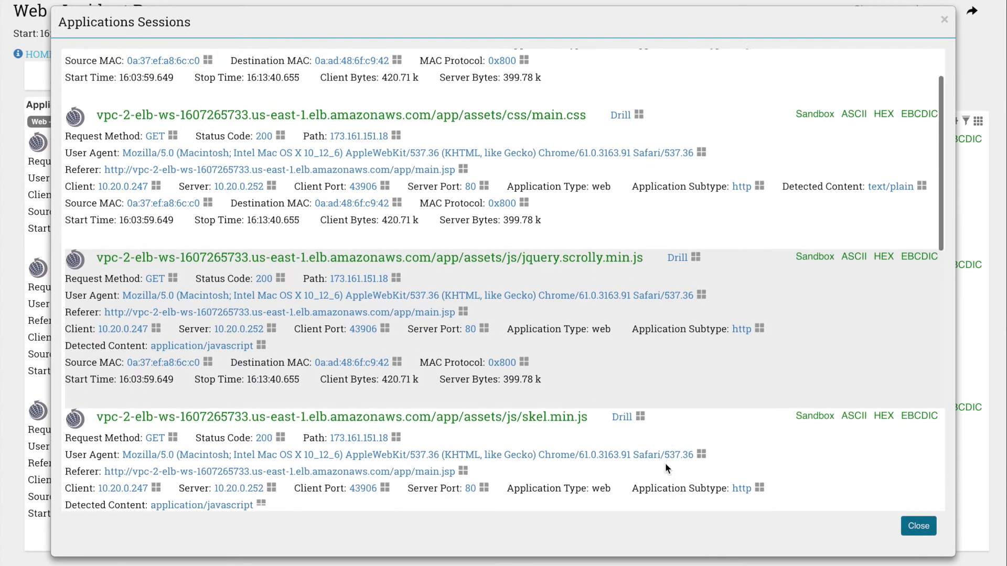
scroll("down", 3)
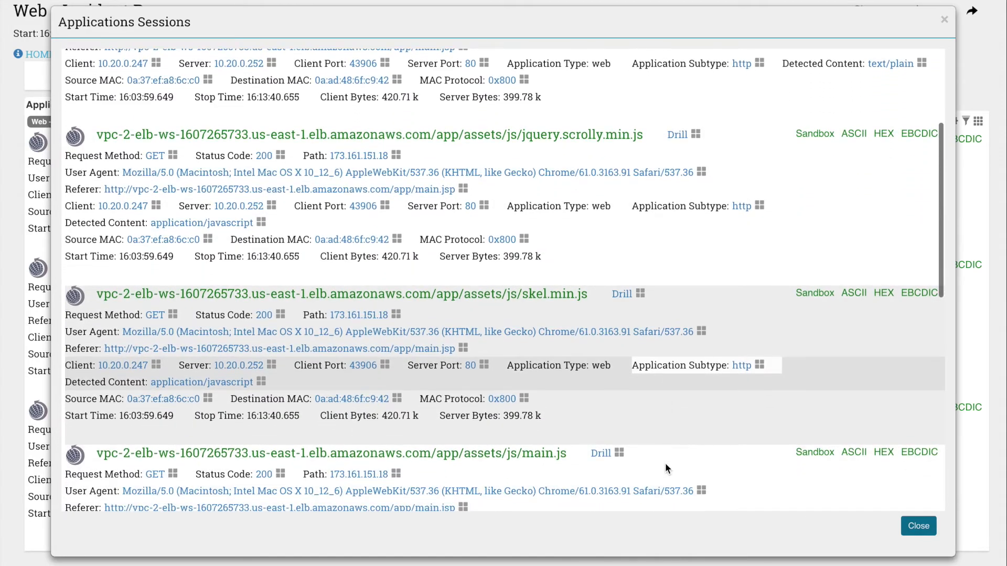
scroll("down", 3)
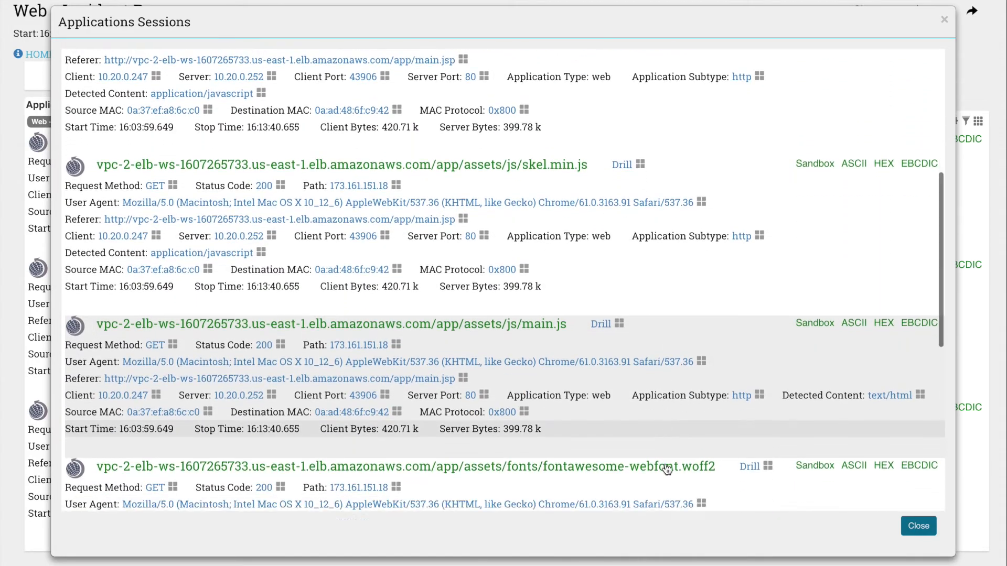
scroll("down", 3)
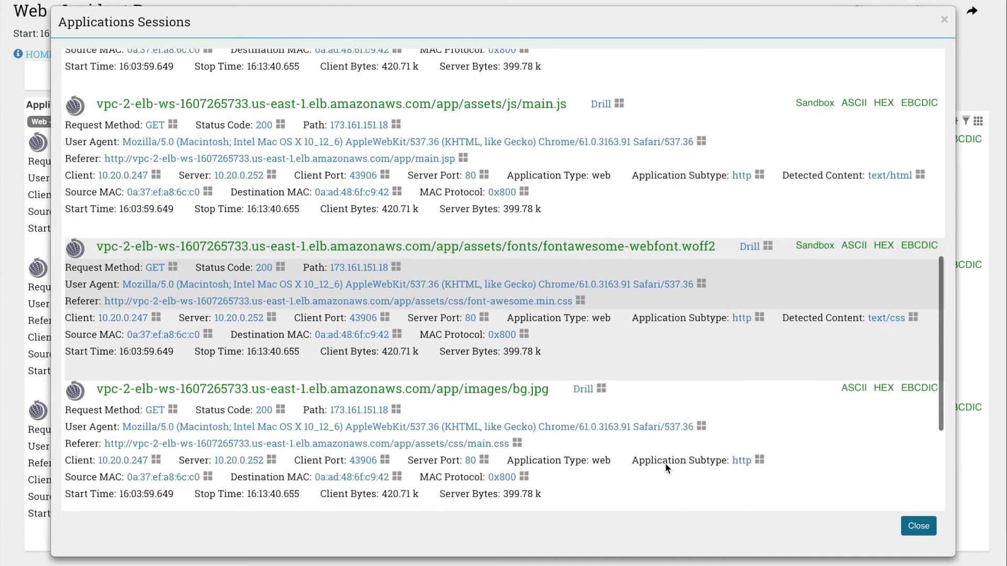
scroll("down", 3)
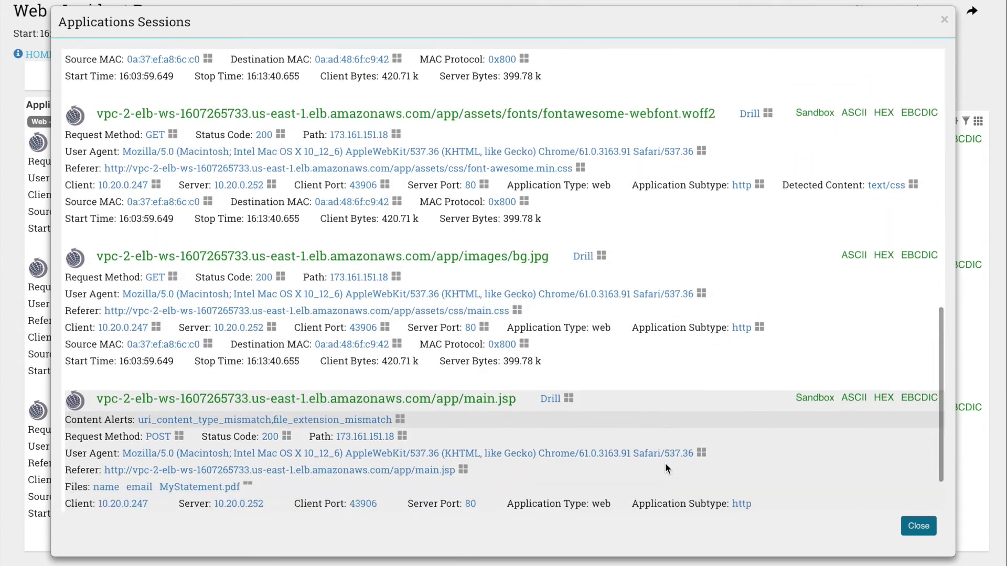
scroll("down", 3)
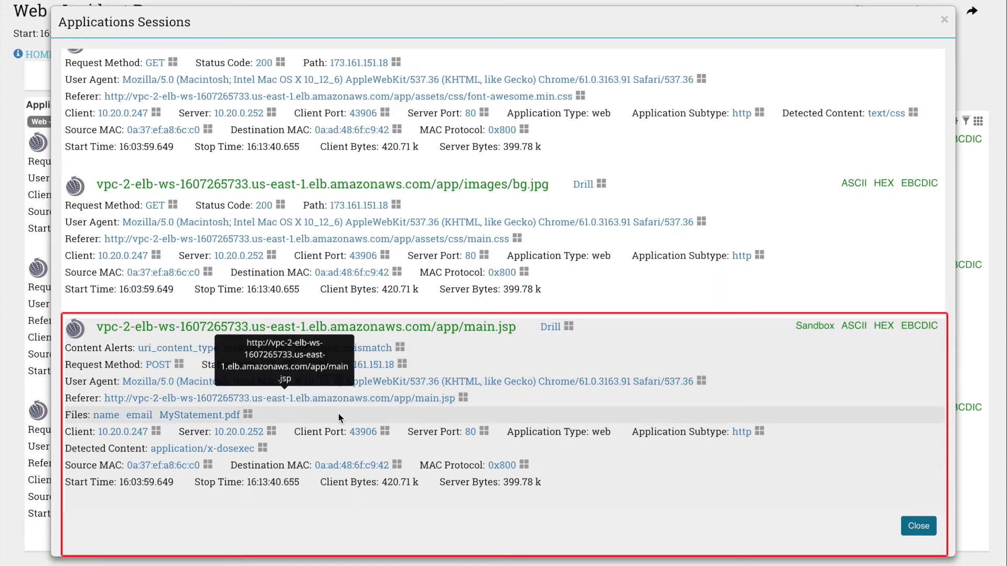
mouse_move(266, 415)
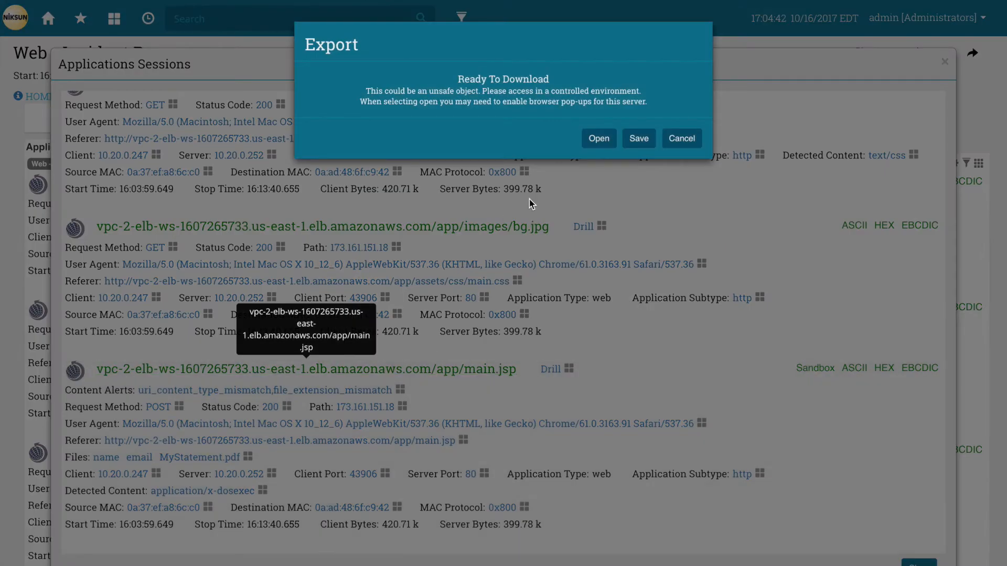
Open the session's attachments, retrieve MyStatement.pdf, and dismiss the McAfee Trojan alert
left_click(682, 138)
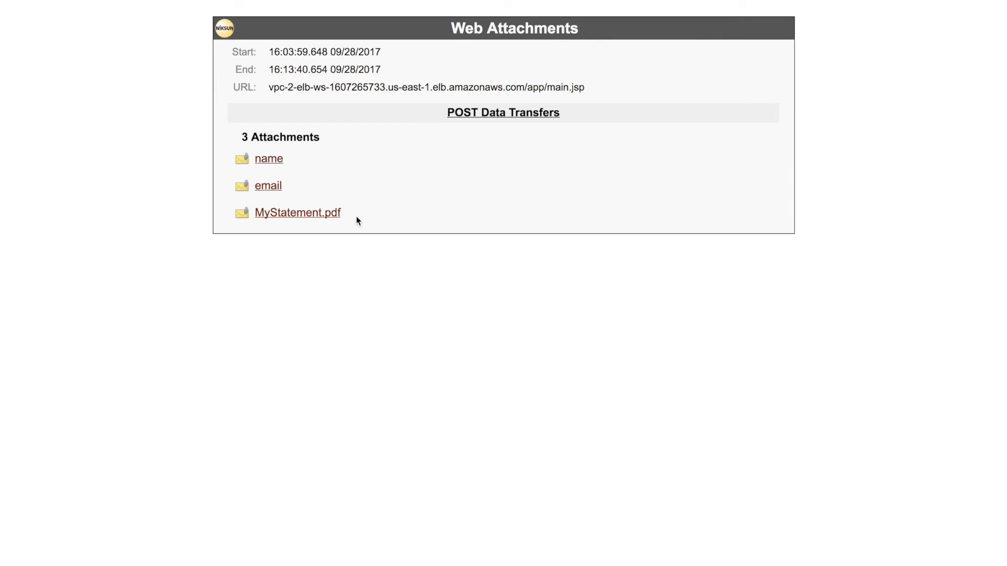
mouse_move(354, 226)
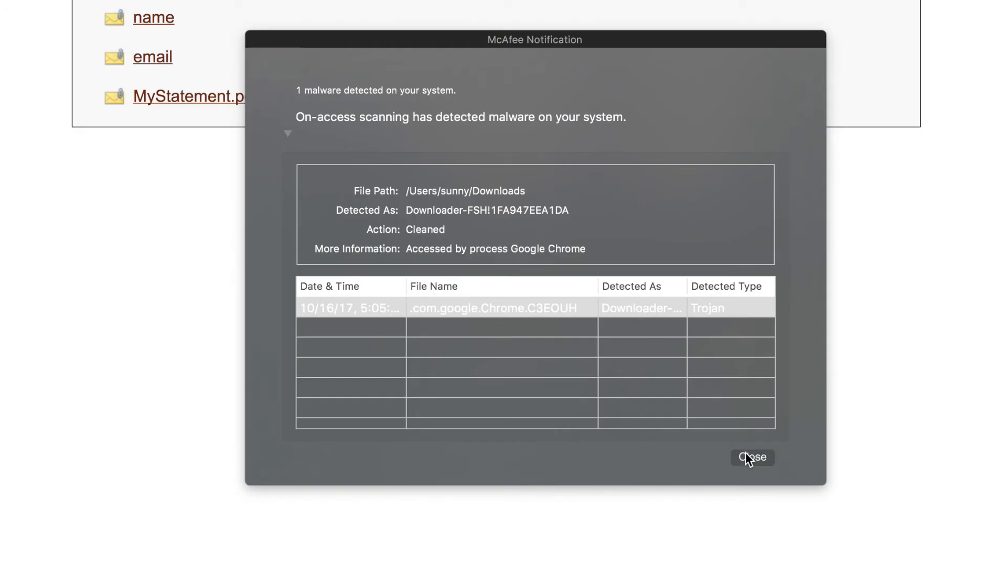
left_click(752, 458)
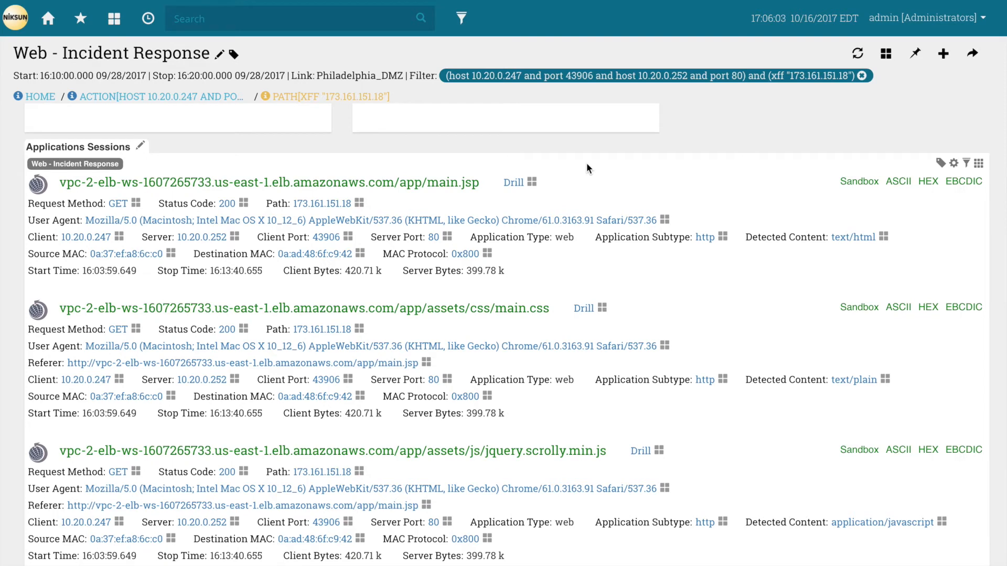
mouse_move(96, 121)
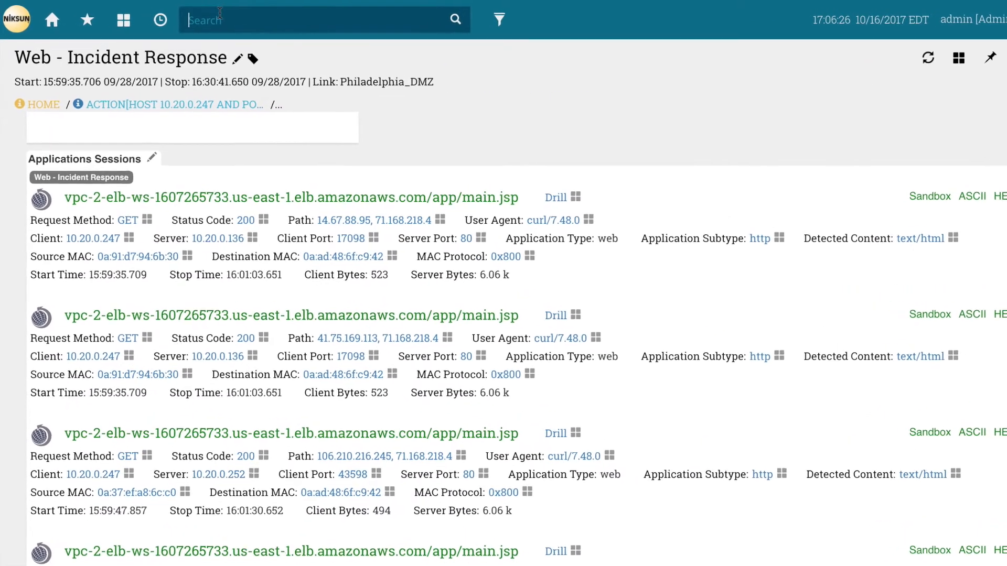
Search the report for filename "MyStatement.pdf" and apply the filter
type("filename \"MyS")
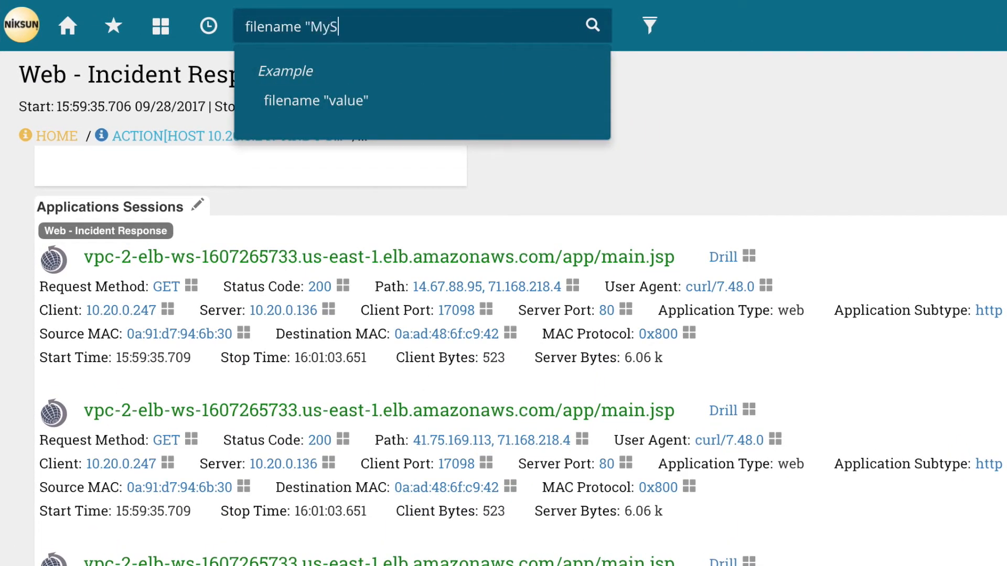
type("tatement.")
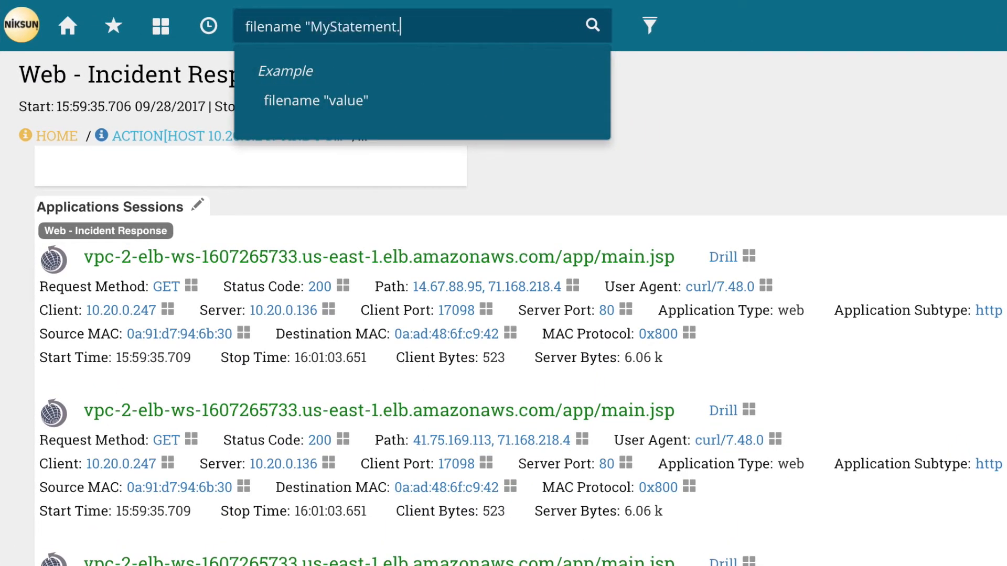
type("pdf\"")
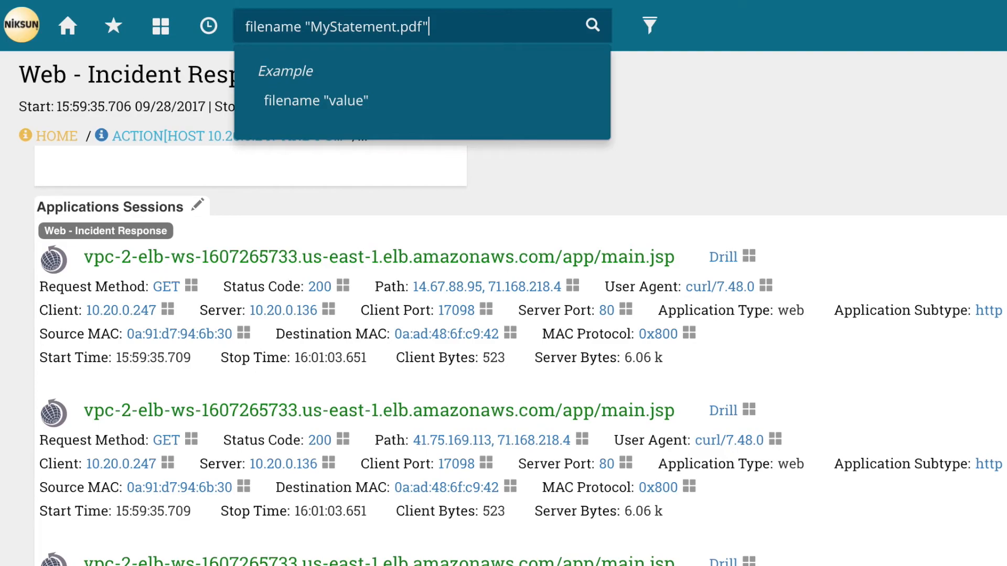
left_click(592, 24)
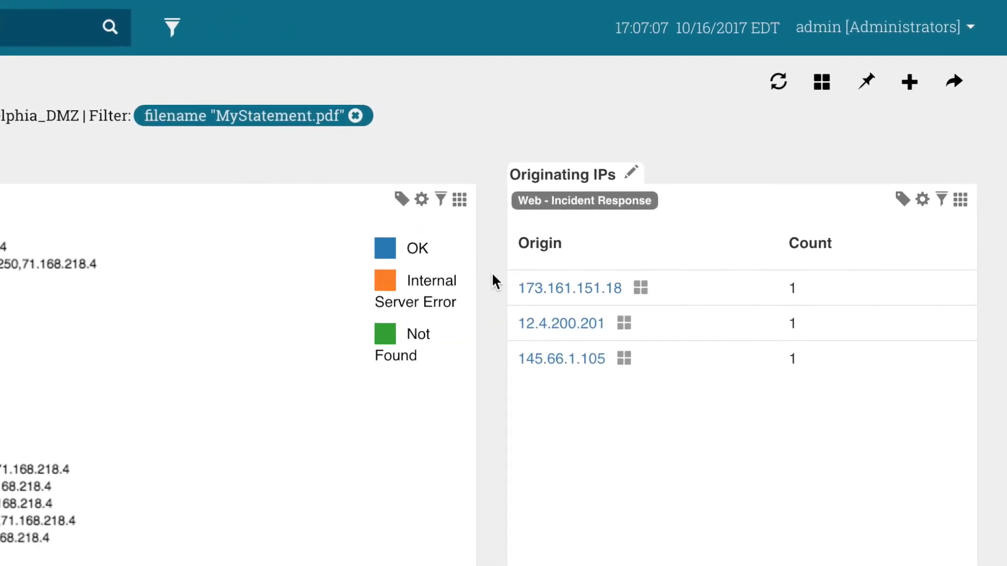
mouse_move(499, 292)
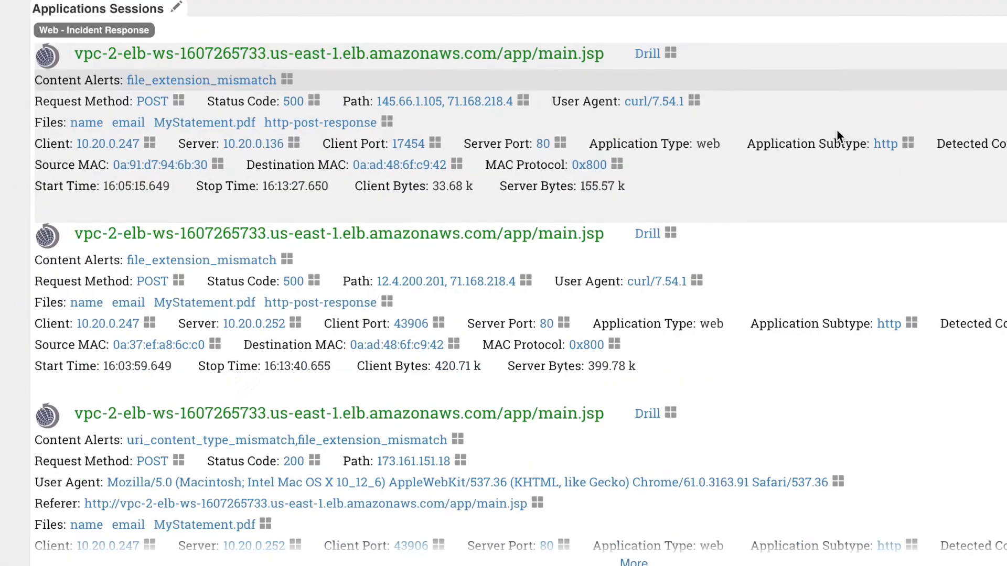
Scroll through the filtered results listing three originating IPs that uploaded MyStatement.pdf
scroll("down", 3)
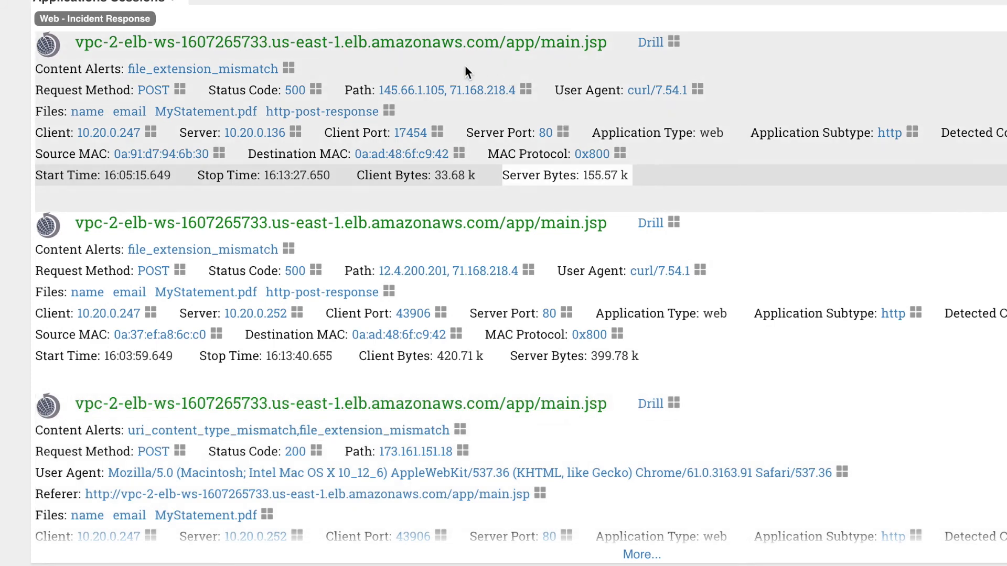
mouse_move(491, 9)
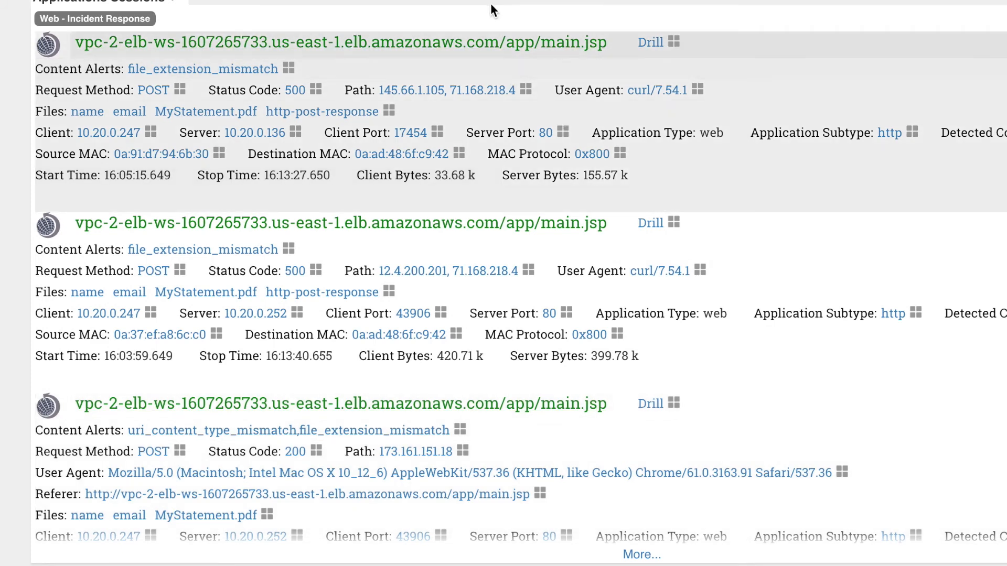